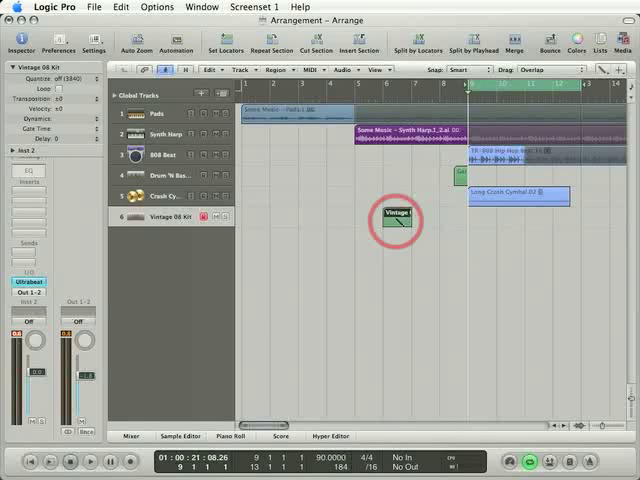
- Draw an empty MIDI region with the Pencil tool on the Vintage B3 track at the cycle start
left_click(602, 68)
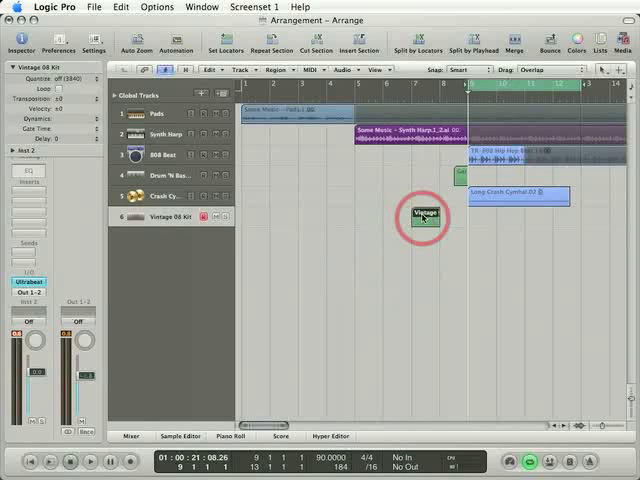
left_click_drag(420, 216, 490, 212)
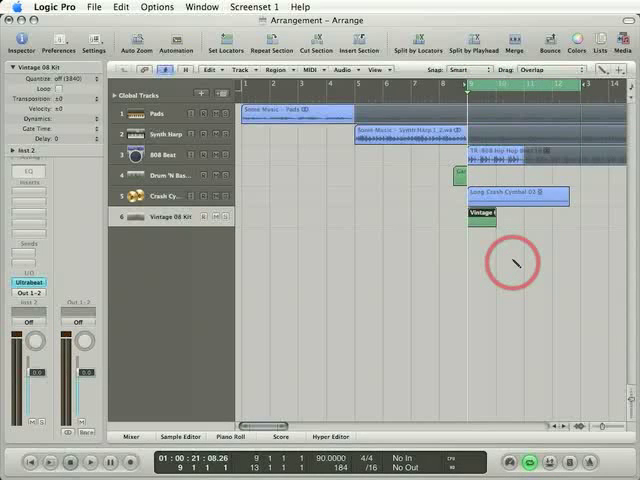
mouse_move(364, 166)
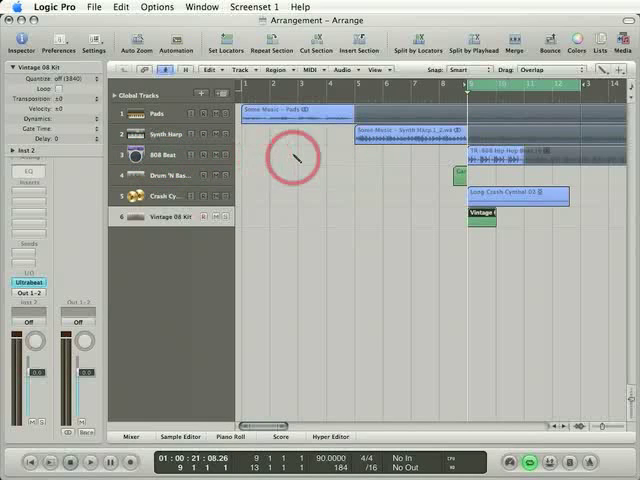
- Select the 808 Bass region to show it in the Piano Roll editor below
left_click(288, 158)
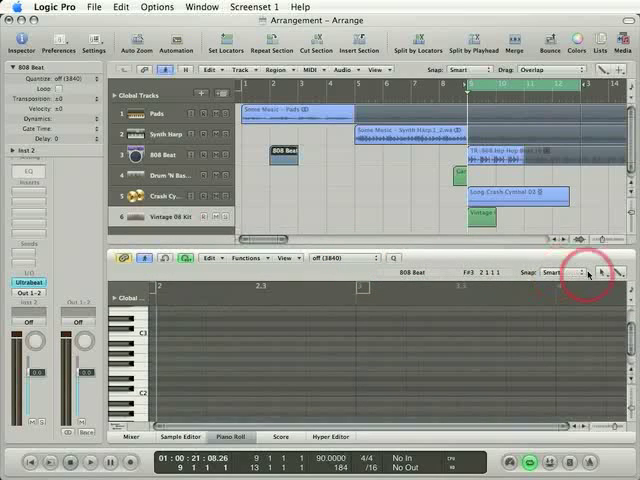
left_click(596, 272)
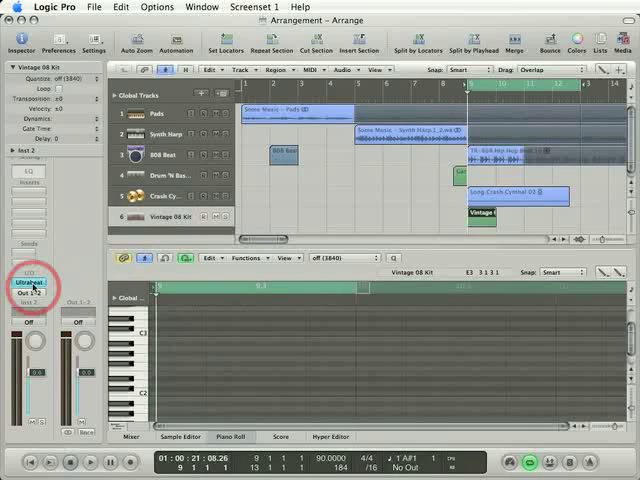
left_click(284, 156)
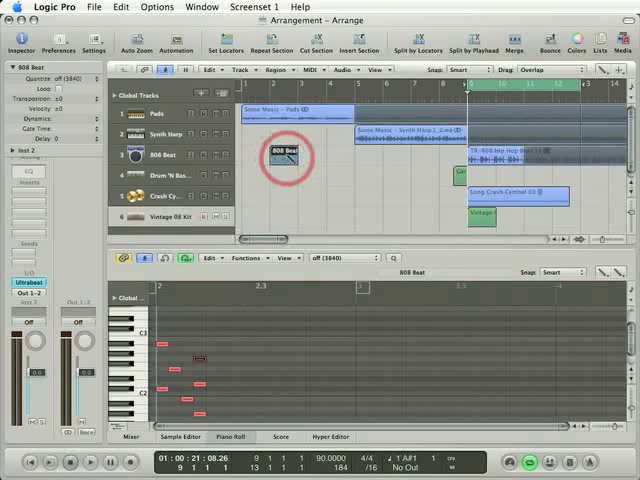